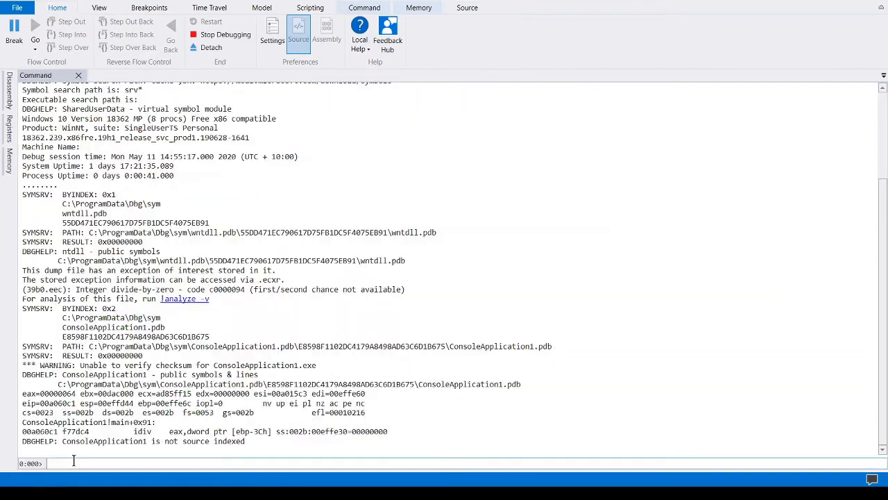
text(.cl)
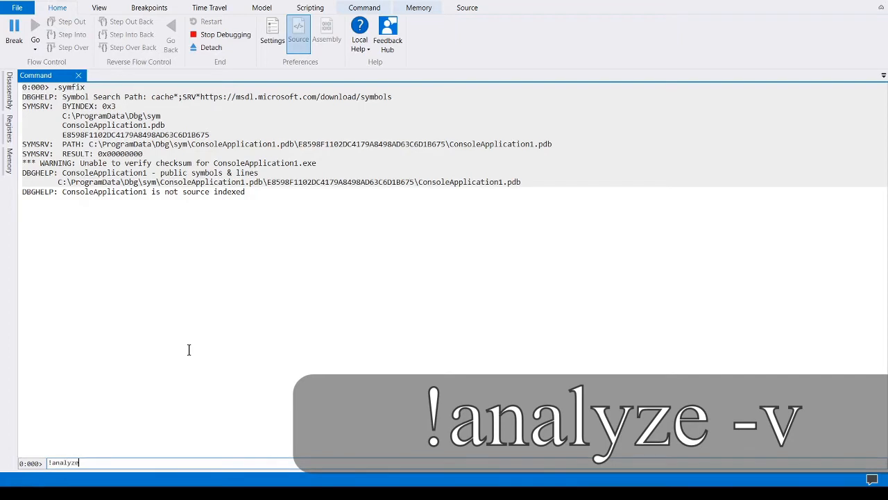
text(-v)
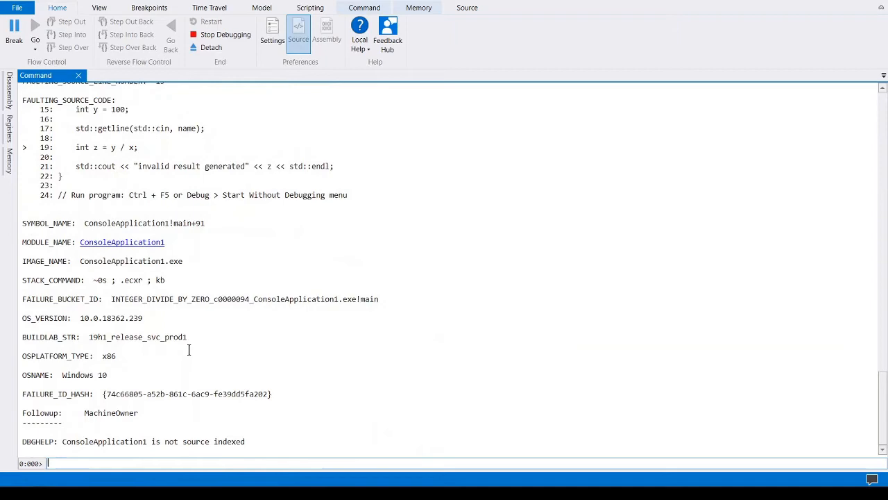
mouse_move(311, 279)
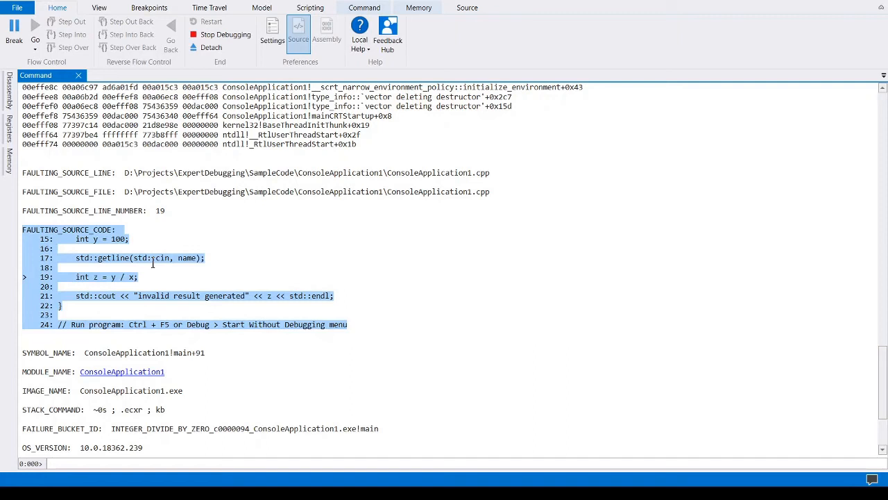
text(.excr)
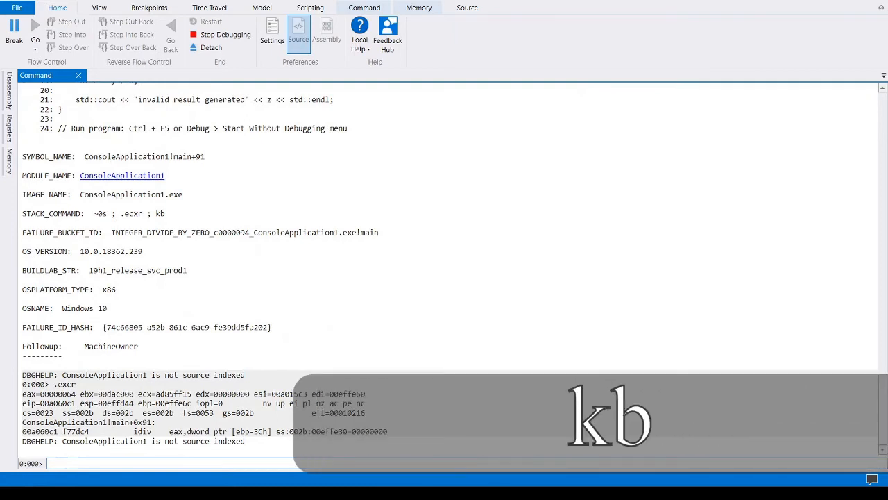
text(kb)
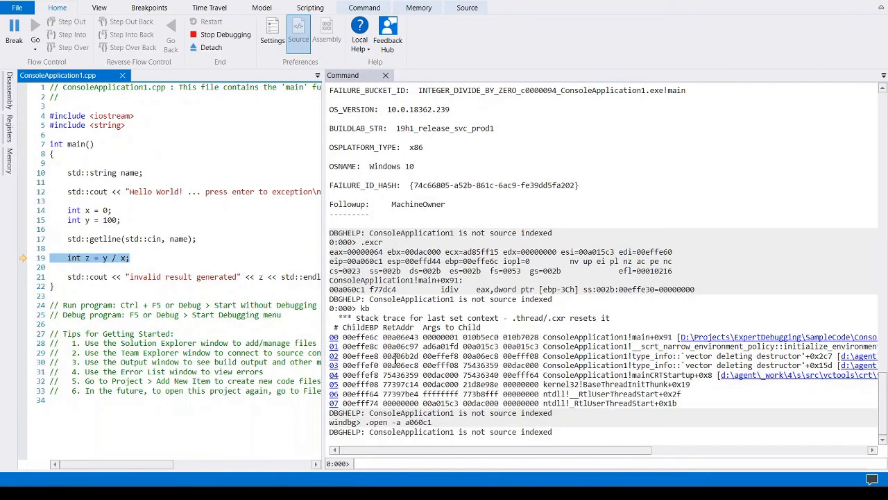
mouse_move(316, 480)
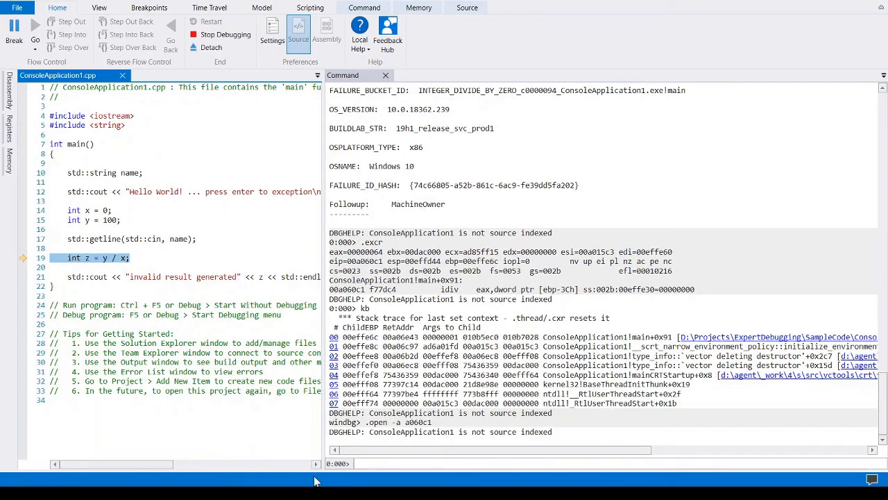